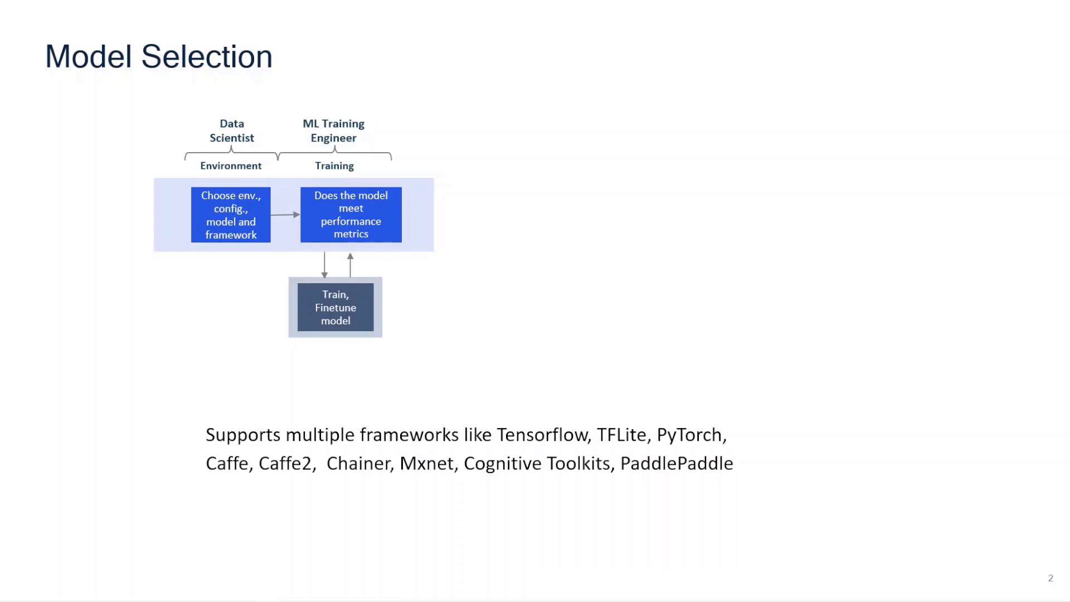
- Advance to the Model Selection slide on supported frameworks
{"action": "key", "text": "right"}
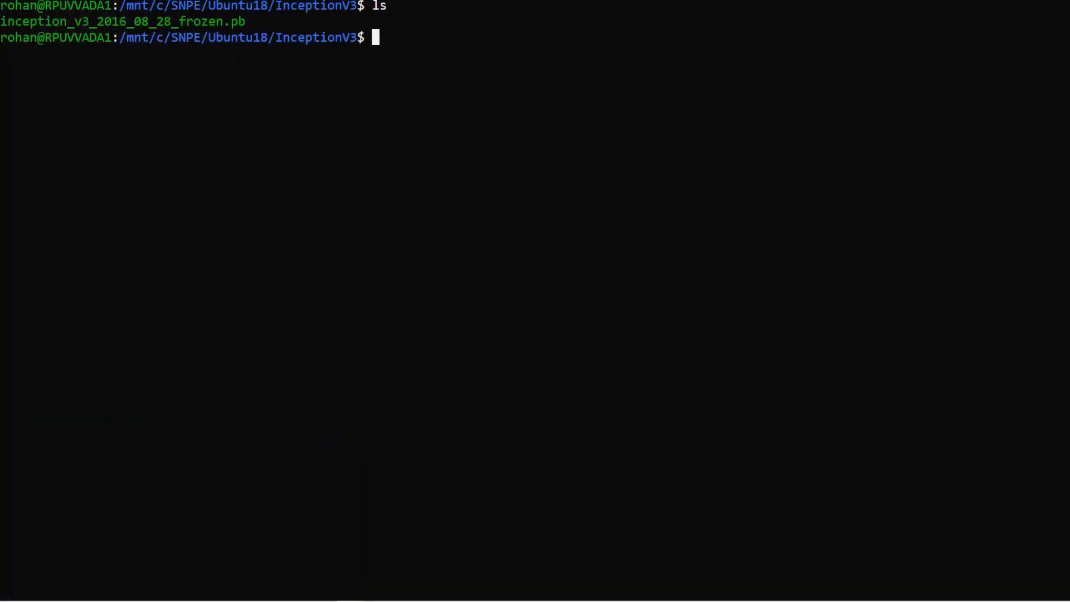
- Convert the InceptionV3 frozen .pb into inception_v3_2016_08_28_frozen.dlc with snpe-tensorflow-to-dlc and list the folder
{"action": "type", "text": "snpe-tensorflow-to-dlc --input_network /mnt/c/SNPE/Ubuntu18/InceptionV3/inception_v3_2016_08_28_frozen.pb --input_dim input 1,299,299,3 --out_node  InceptionV3/Pred"}
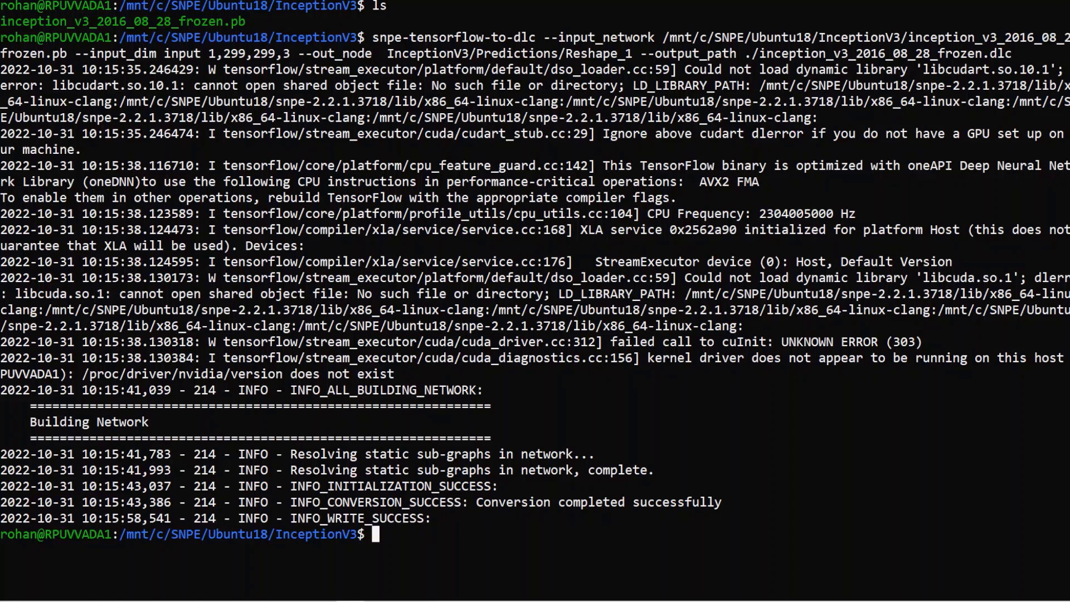
{"action": "type", "text": "ls"}
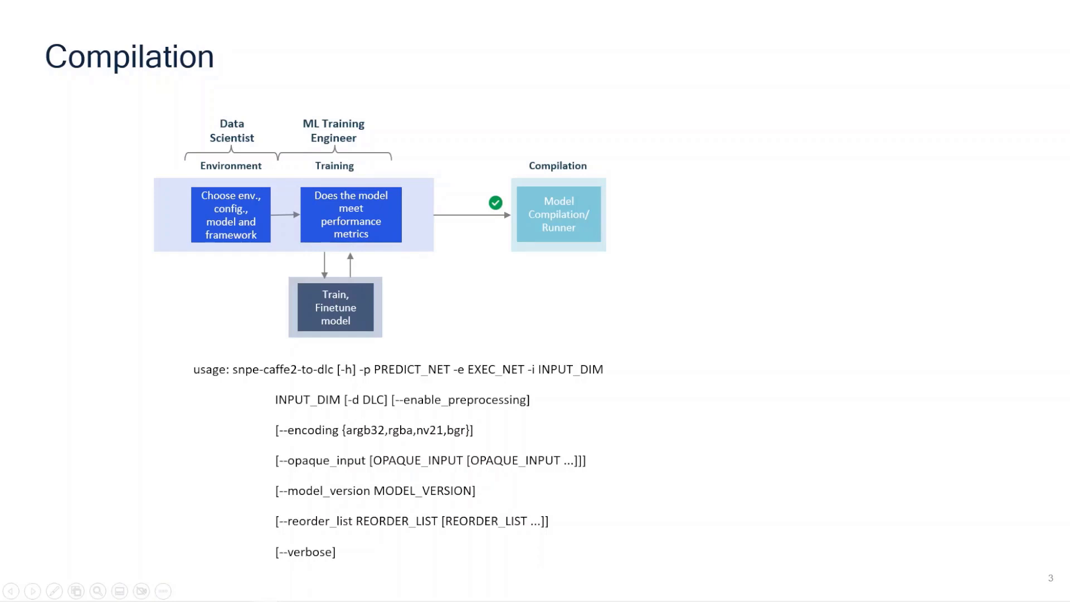
- Advance to the Compilation slide showing snpe-caffe2-to-dlc usage options
{"action": "key", "text": "right"}
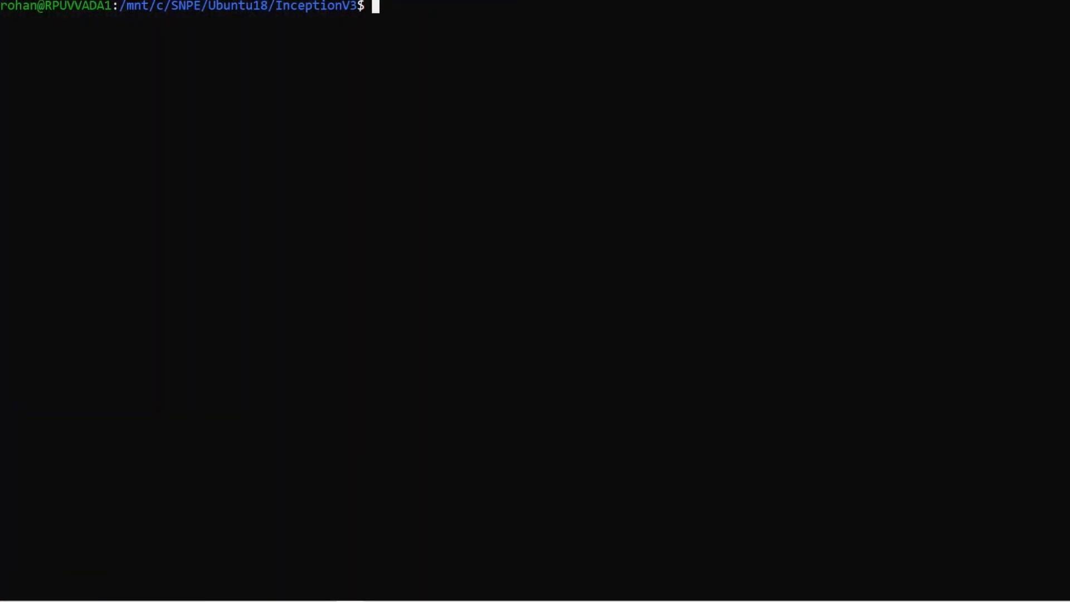
- Quantize the DLC into inception_v3_2016_08_28_frozen_quantized.dlc with raw_list.txt and --enable_htp, then list the folder
{"action": "type", "text": "snpe-dlc-quantize --input_dlc ./inception_v3_2016_08_28_frozen.dlc --input_list /mnt/c/SNPE/Ubuntu18/snpe-2.2.1.3718/models/inception_v3/data/cropped/raw_list.txt --"}
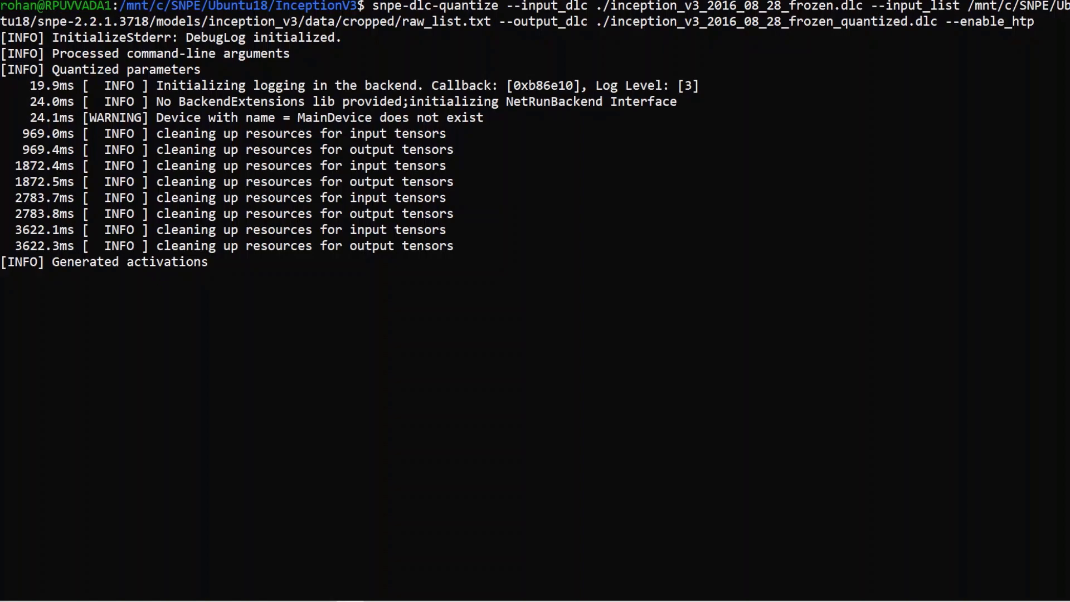
{"action": "scroll", "scroll_direction": "down", "scroll_amount": 3}
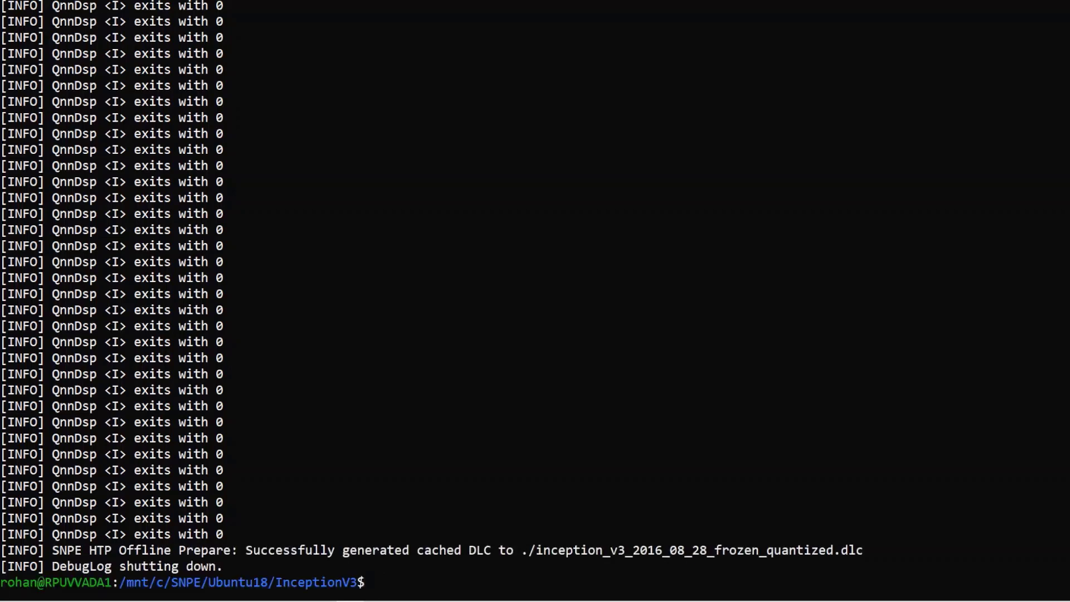
{"action": "type", "text": "ls"}
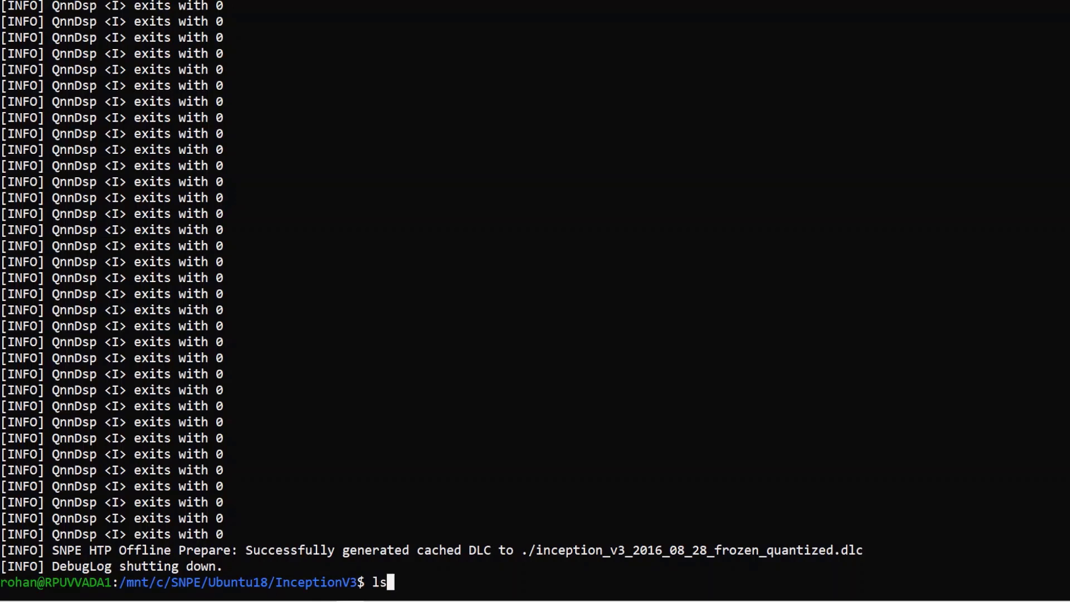